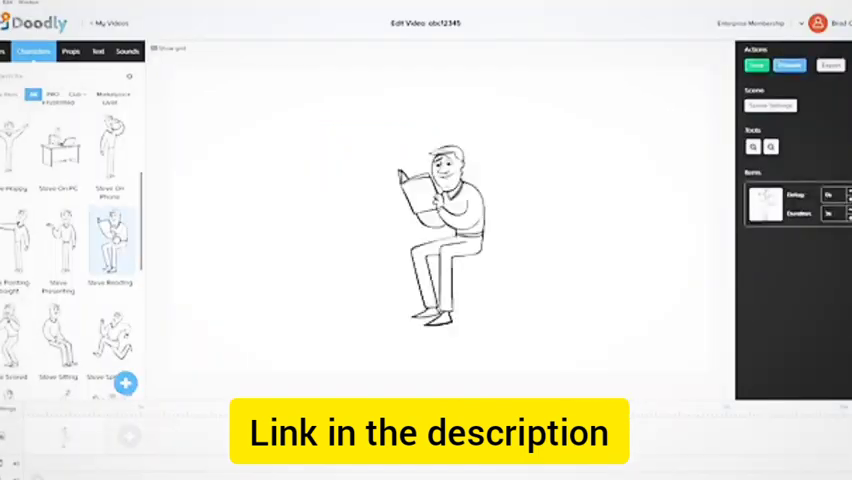
Browse the Props, Sounds and Text font libraries and bring up the Add New Font dialog
click(436, 230)
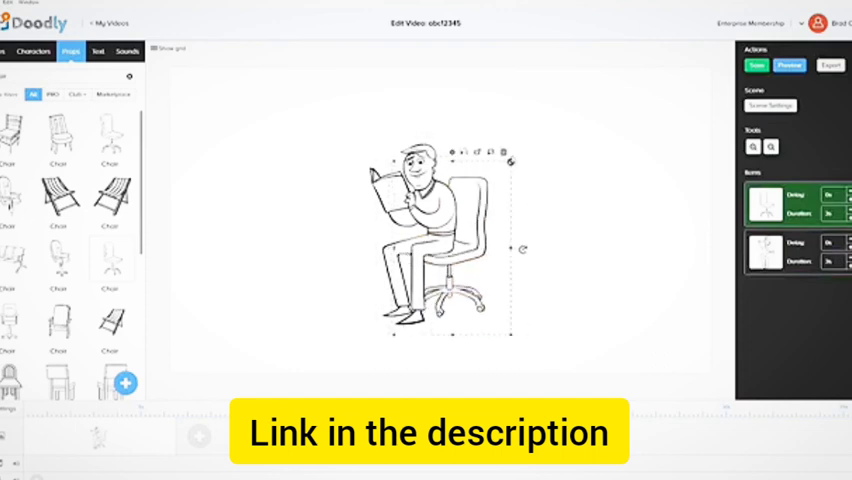
click(788, 64)
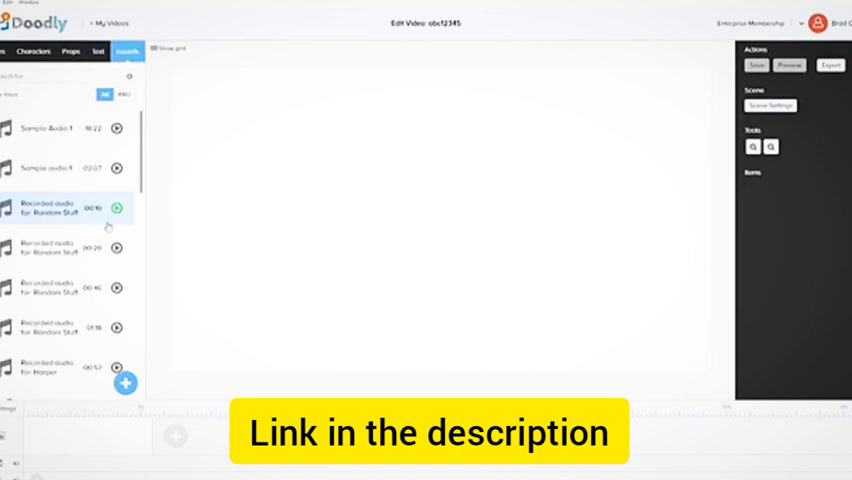
click(98, 52)
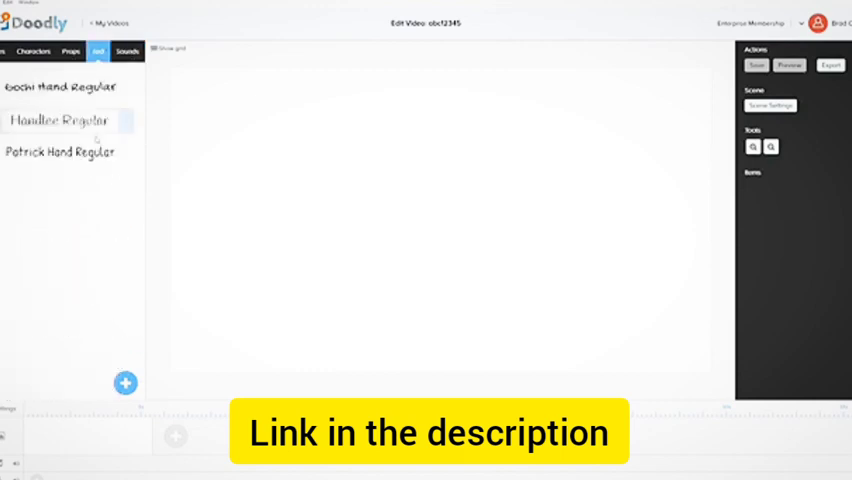
click(126, 384)
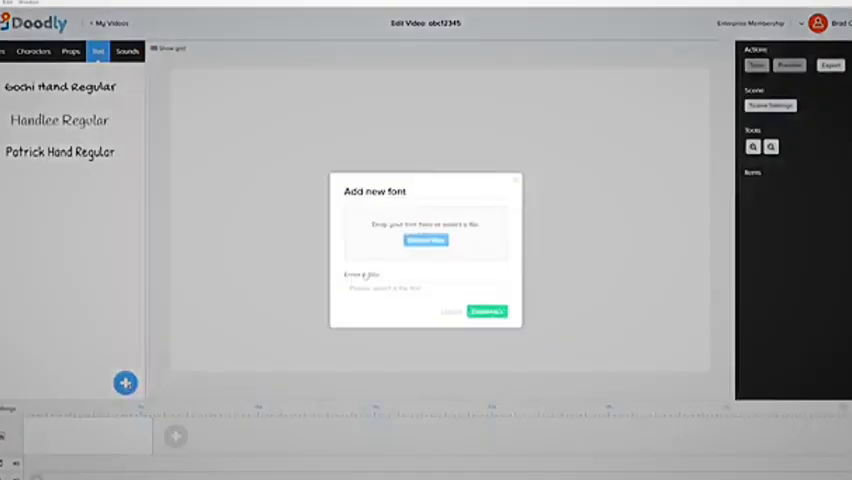
click(70, 52)
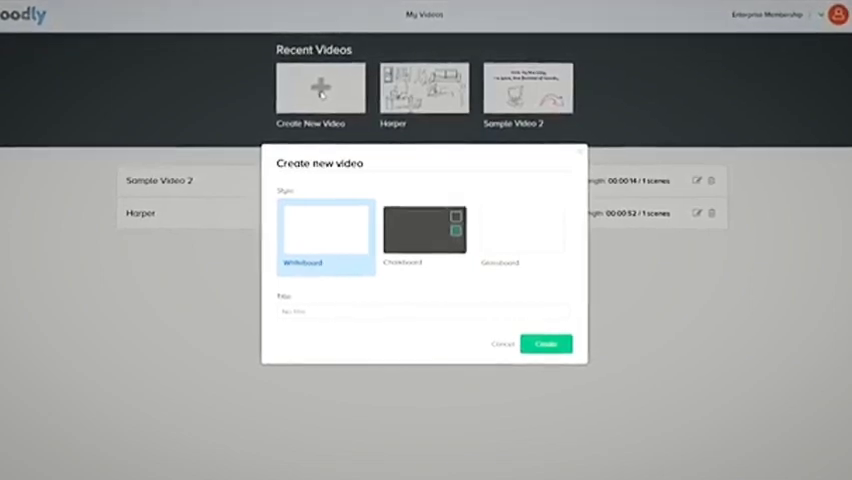
Choose the whiteboard style for a new video, then scroll the sales page to the Get Doodly section
click(544, 344)
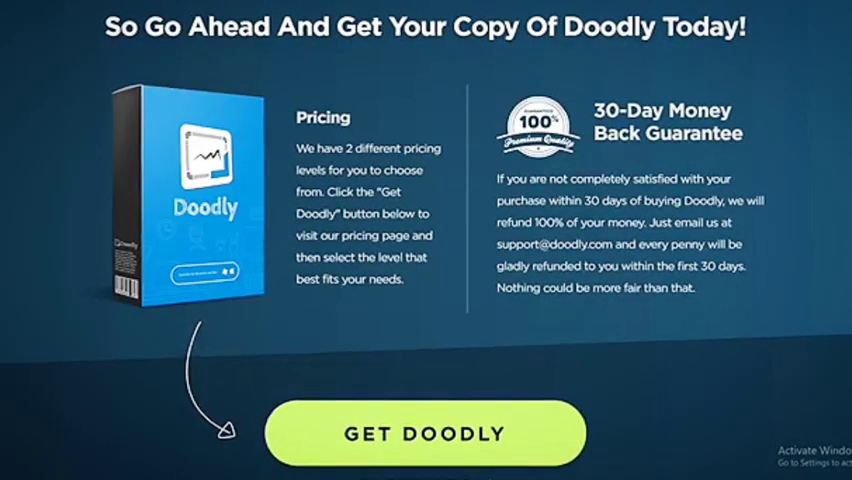
scroll(down, 3)
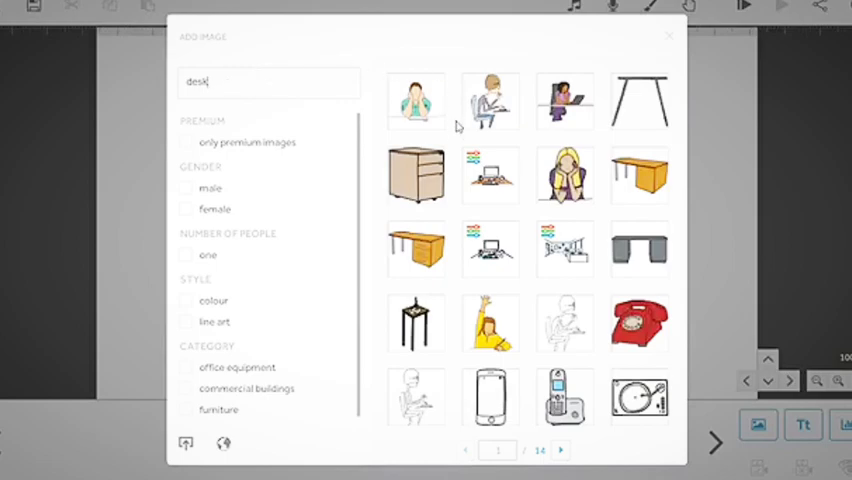
Add a desk image, record a scene voiceover, and show the save and export options
click(668, 36)
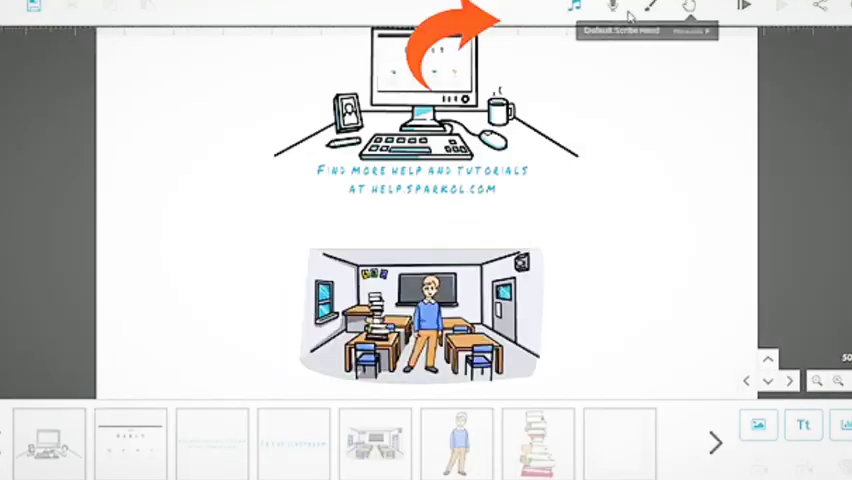
click(610, 8)
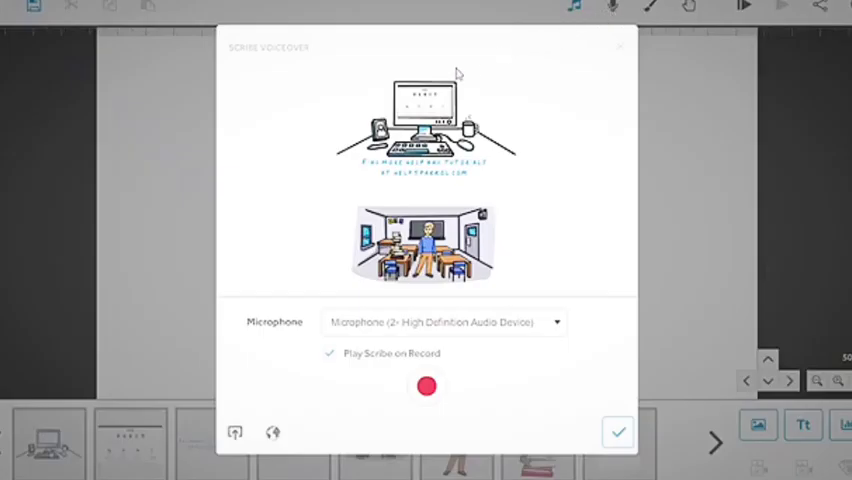
click(616, 432)
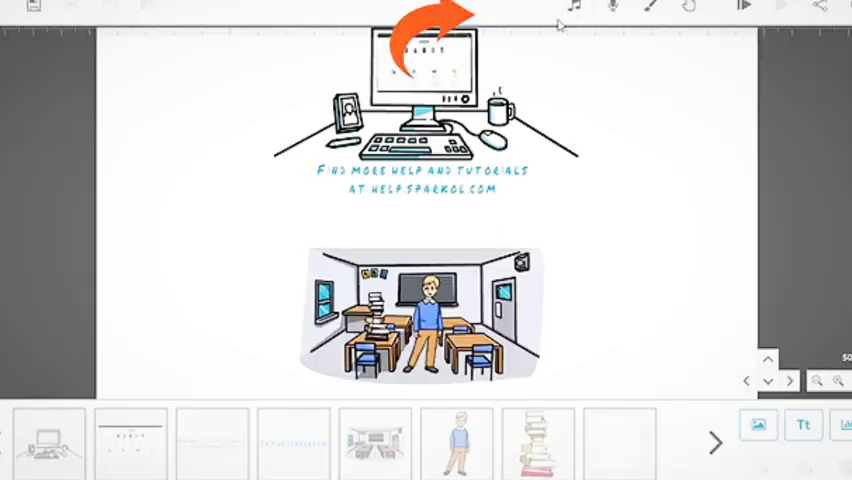
click(574, 8)
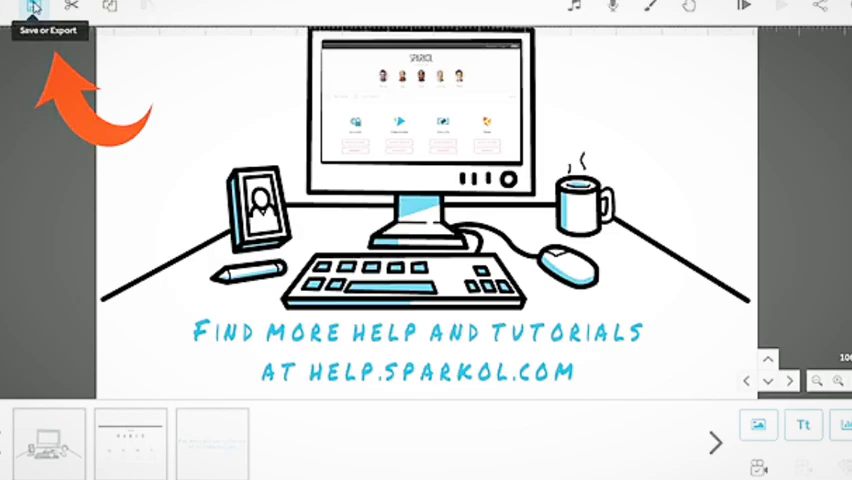
click(34, 8)
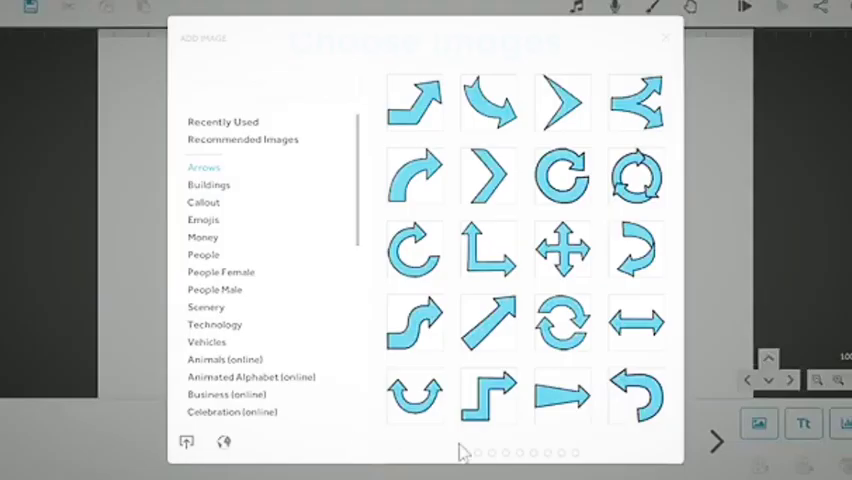
Insert an arrow image and begin a text element reading 'Engage your audience'
click(208, 184)
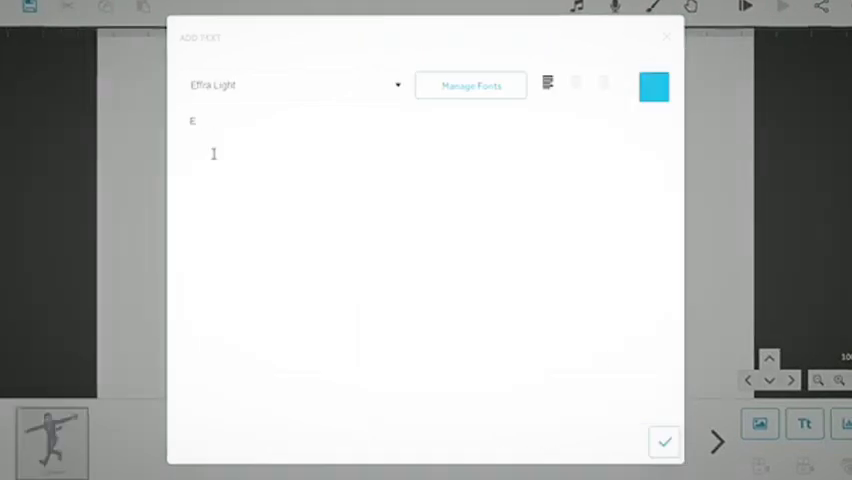
text(Engage your audience)
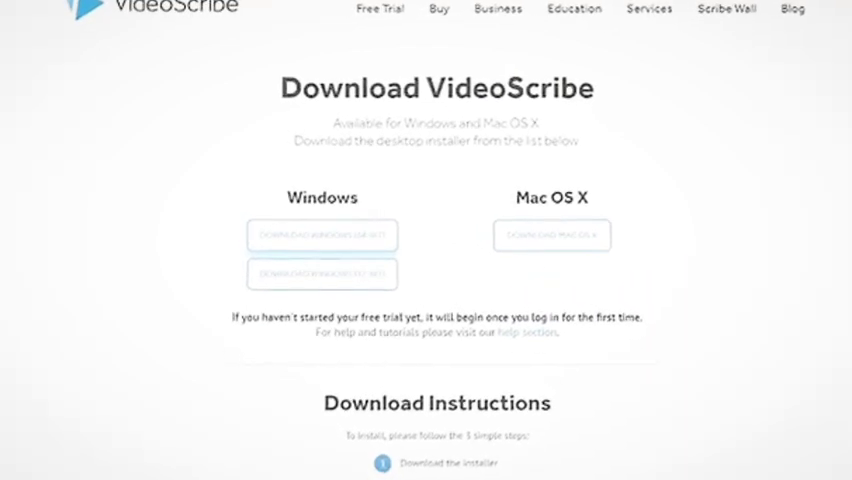
Start the Windows installer download and scroll through the template gallery and showcase scribes
click(438, 8)
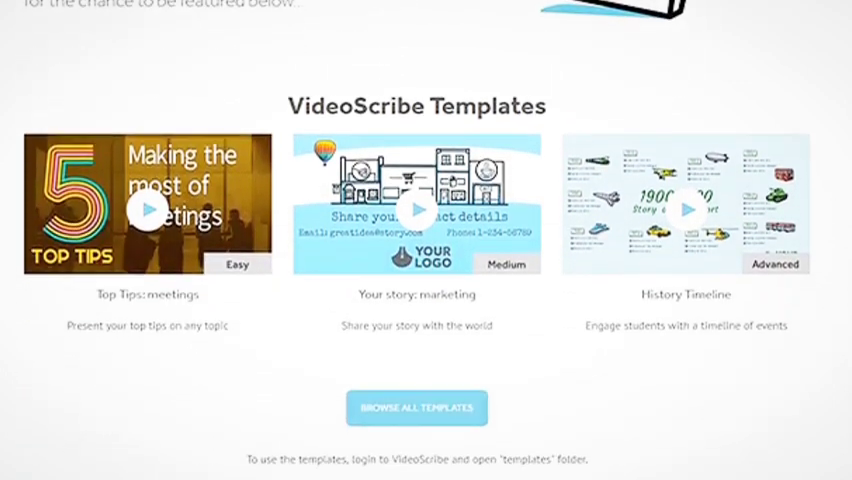
scroll(down, 3)
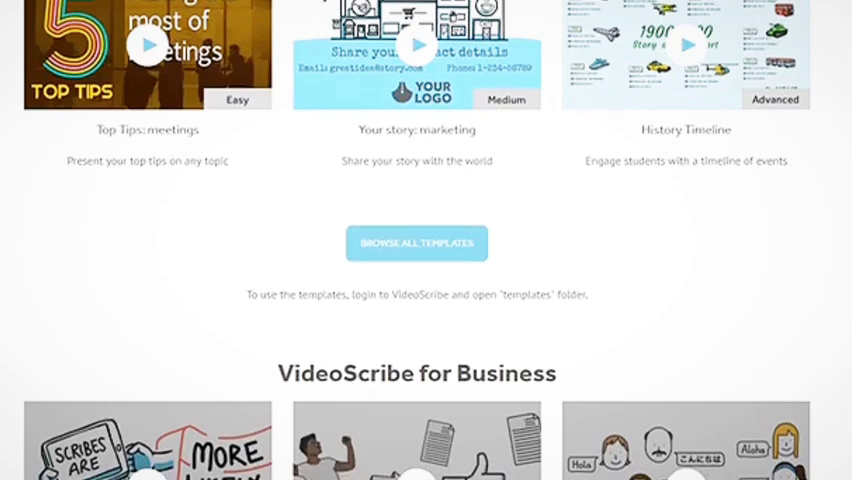
scroll(down, 3)
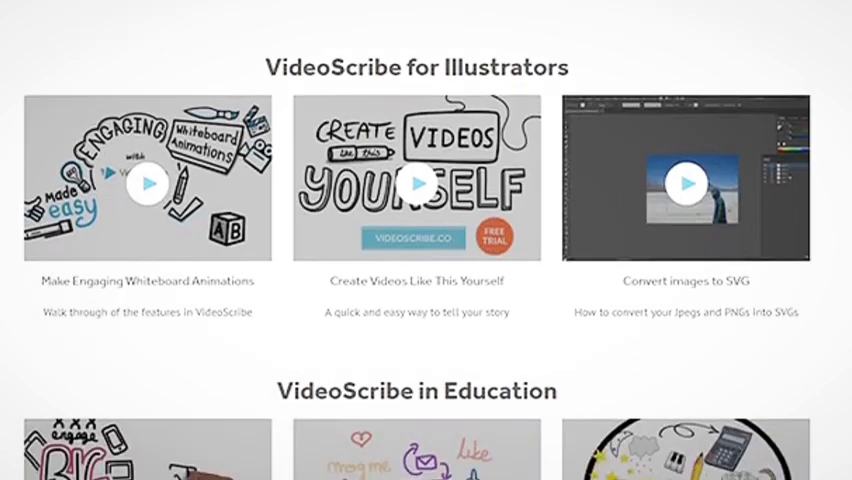
scroll(down, 3)
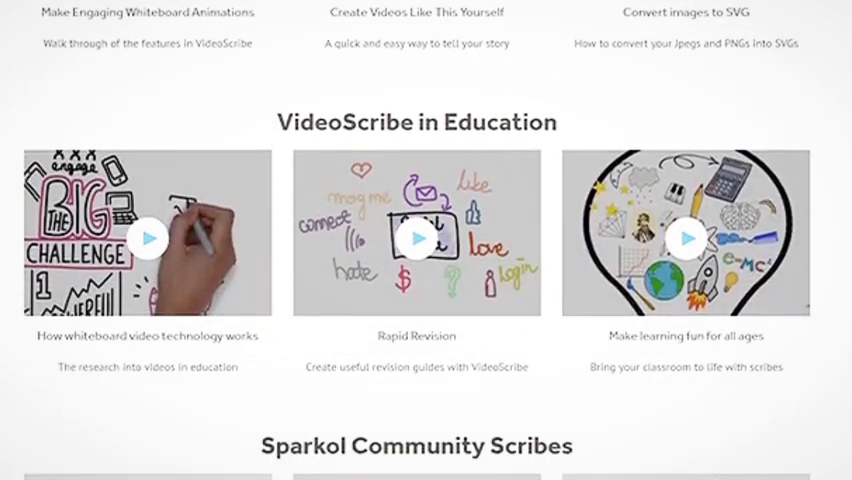
scroll(down, 3)
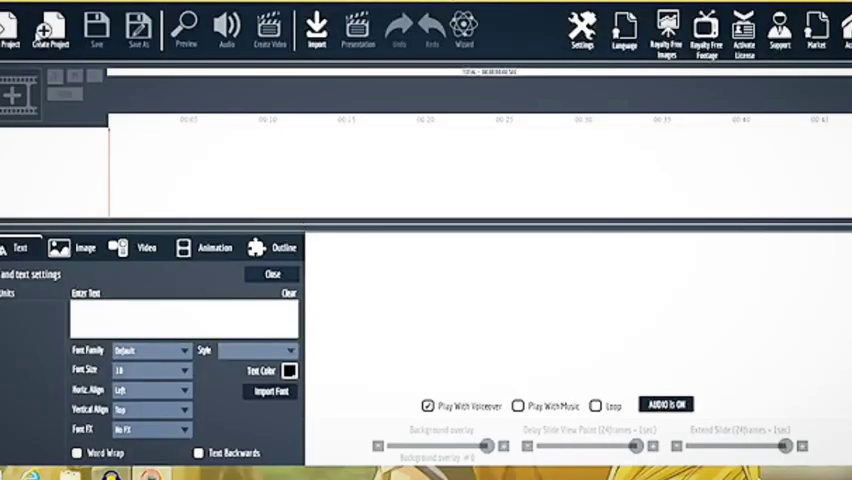
Create a new project named 'demo' with a new empty scene
click(52, 30)
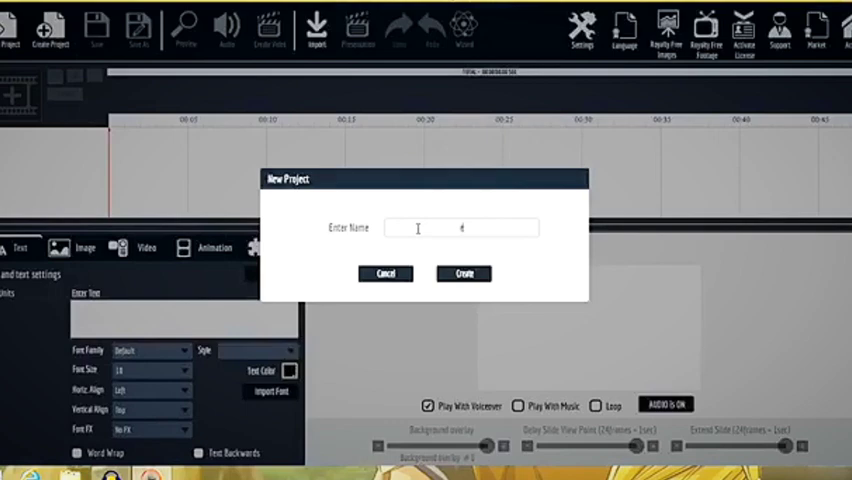
text(demo)
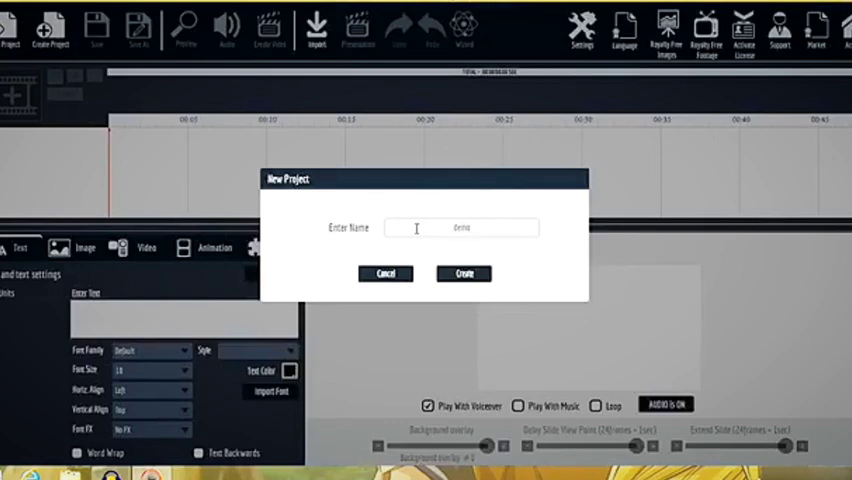
click(464, 272)
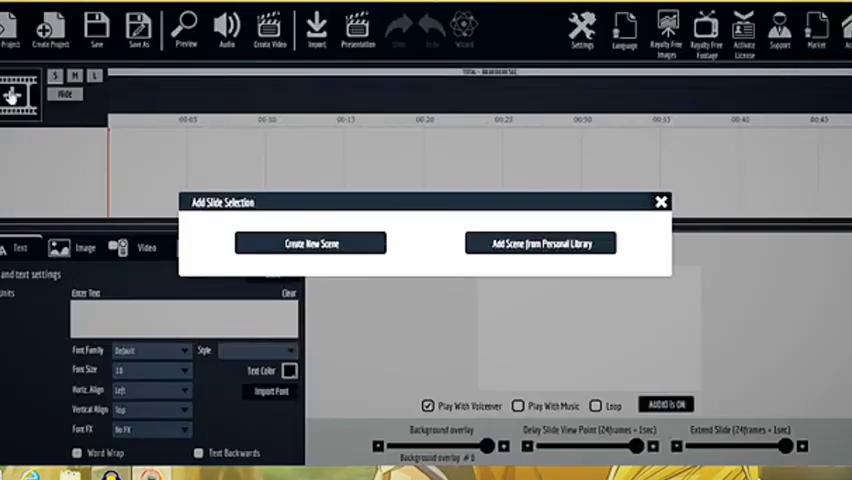
click(310, 244)
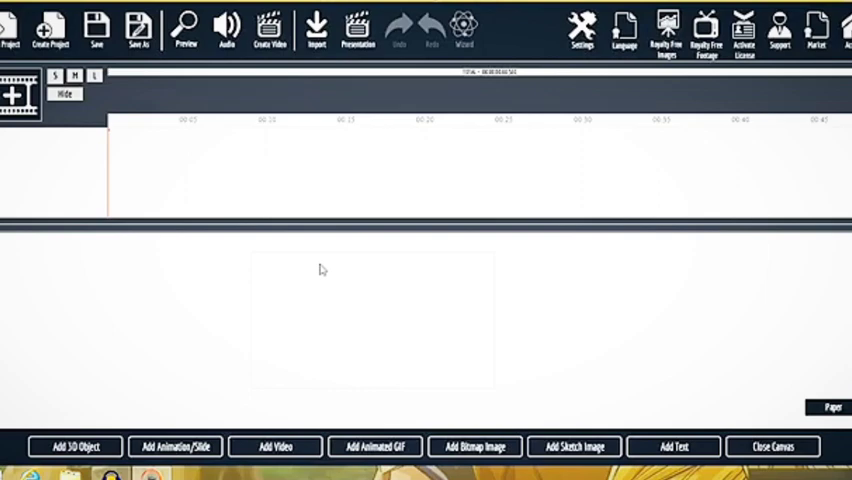
Browse the Sketch Image Gallery's Arrows folder
click(574, 446)
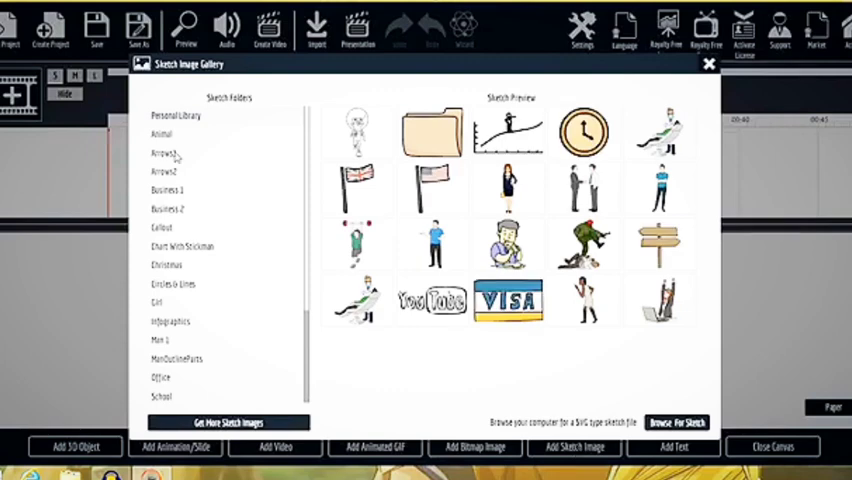
click(162, 152)
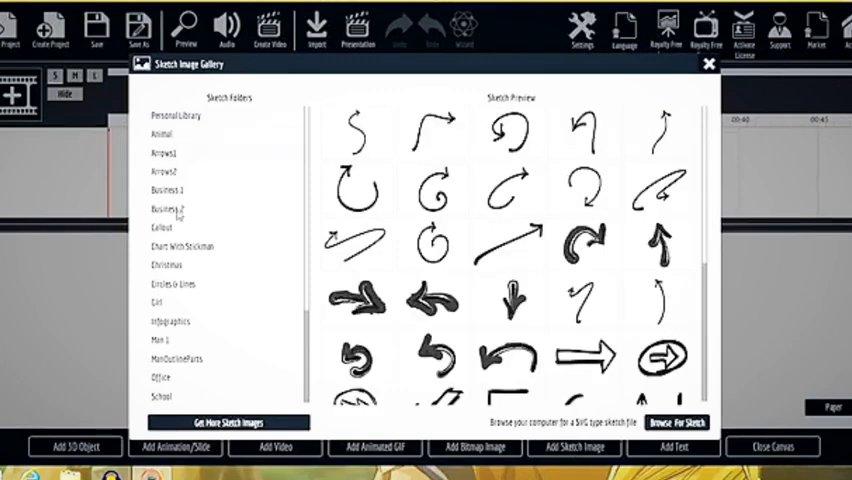
scroll(down, 3)
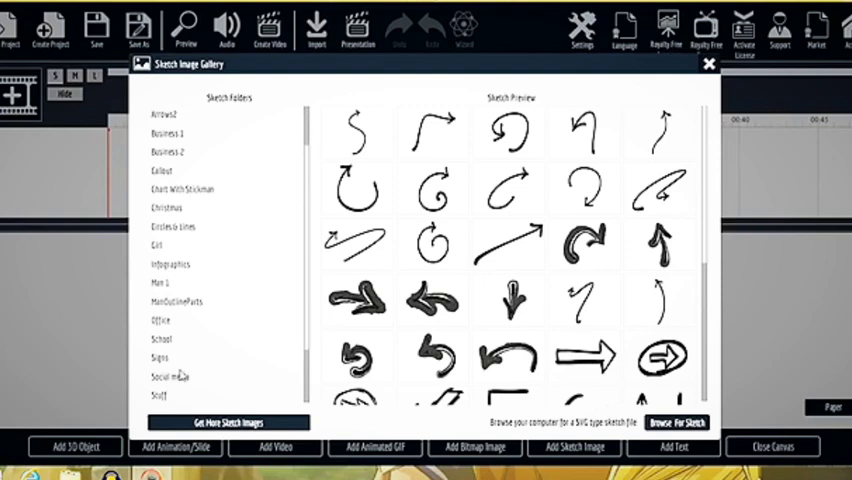
scroll(down, 3)
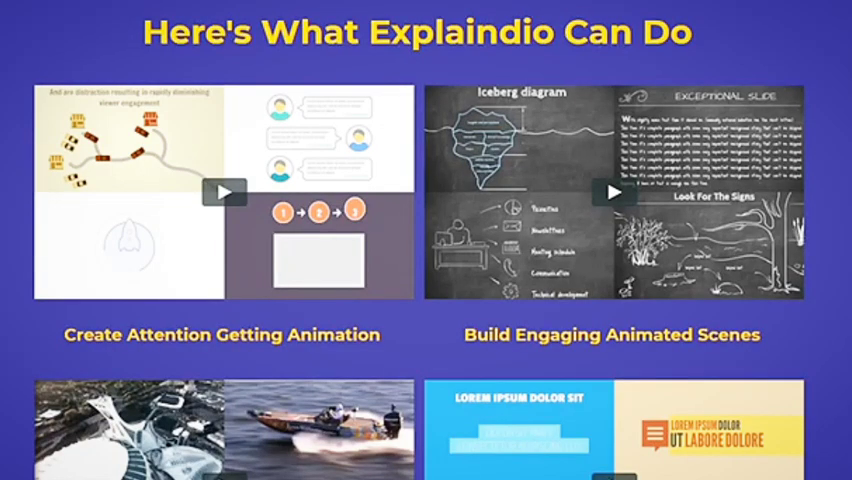
scroll(down, 3)
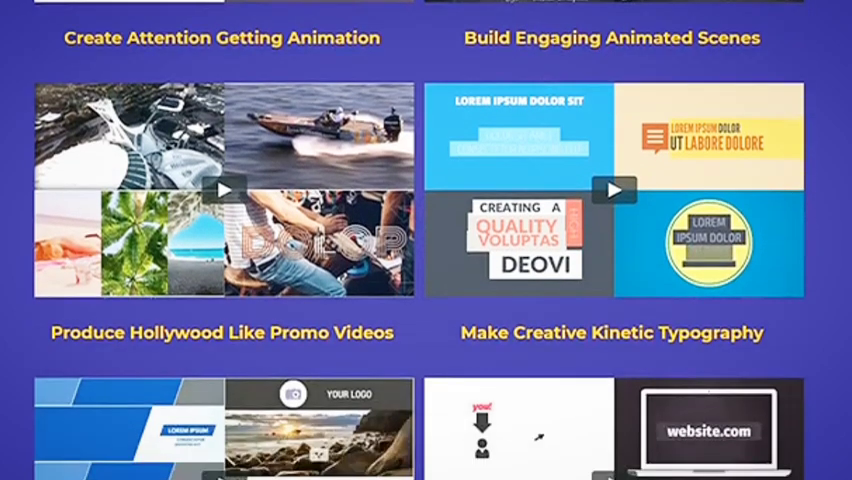
scroll(down, 3)
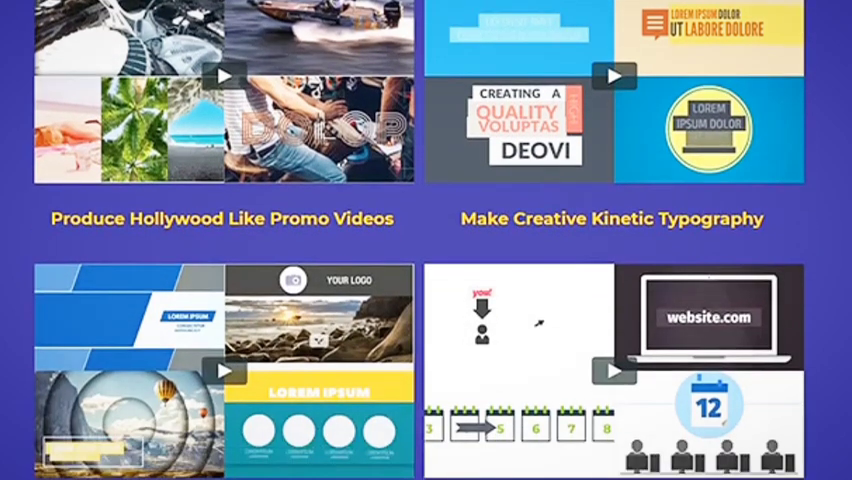
scroll(down, 3)
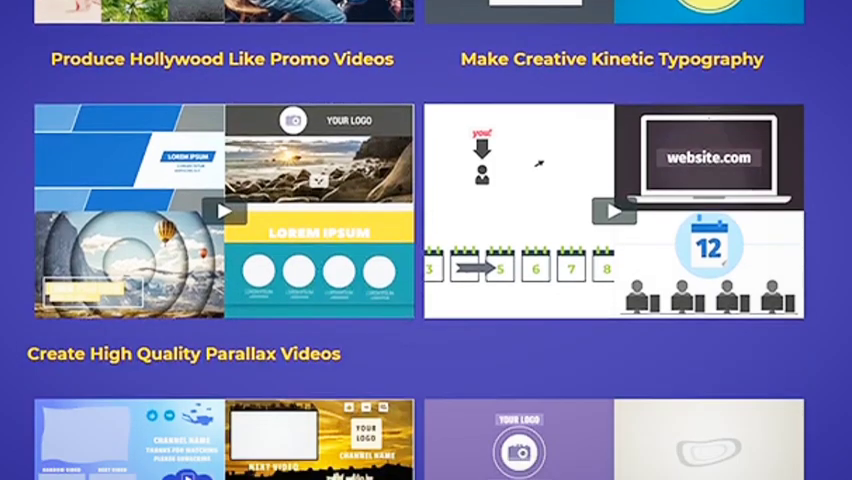
scroll(down, 3)
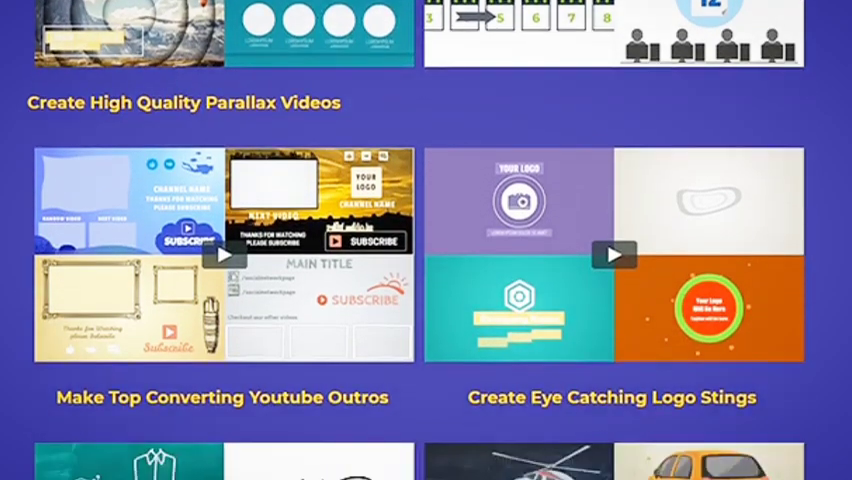
scroll(down, 3)
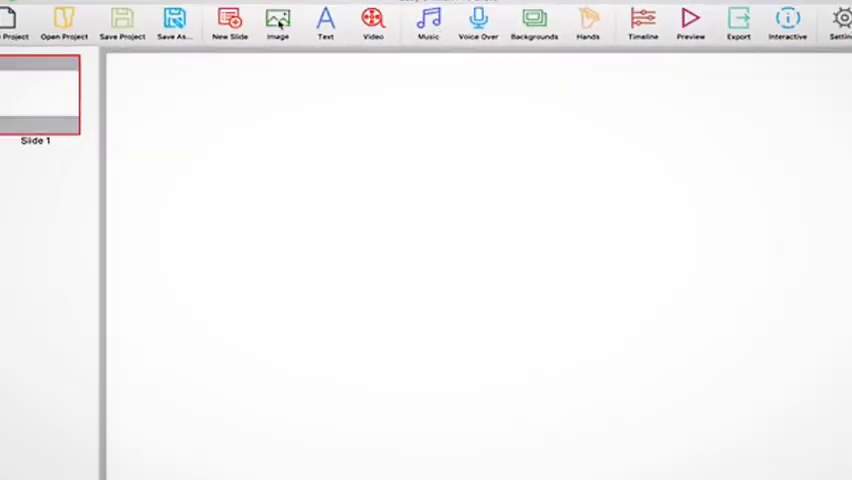
Browse the Image Library and close it
click(276, 20)
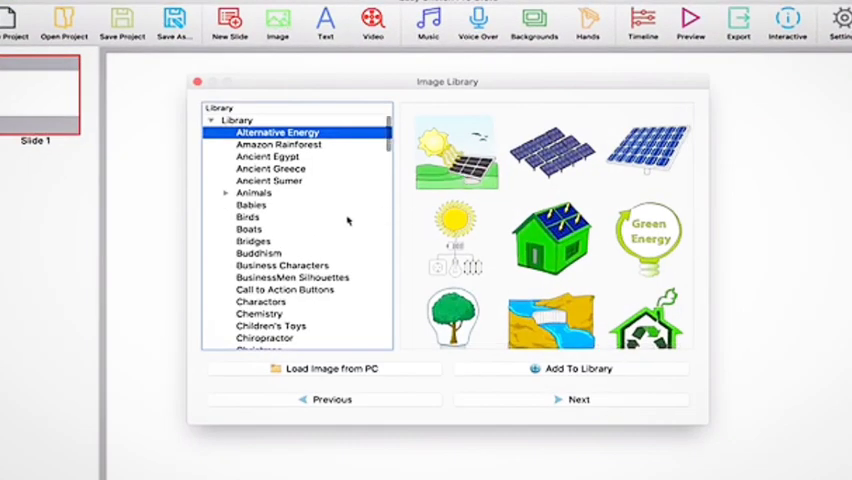
scroll(down, 3)
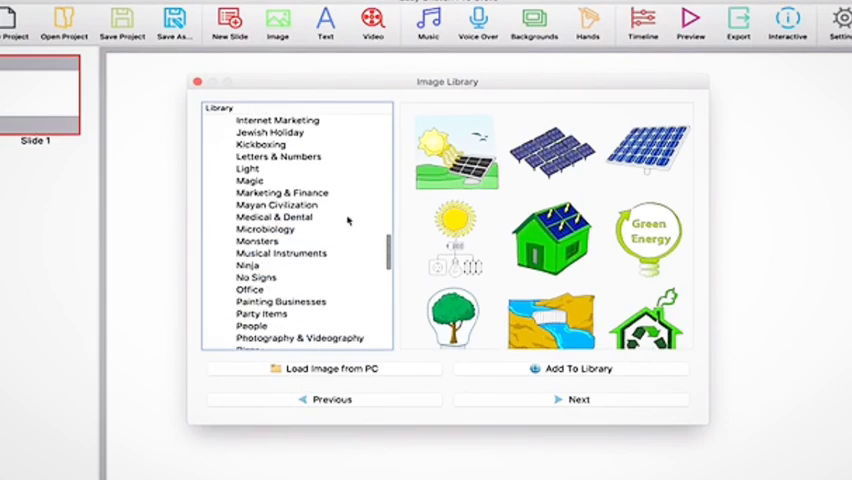
click(196, 80)
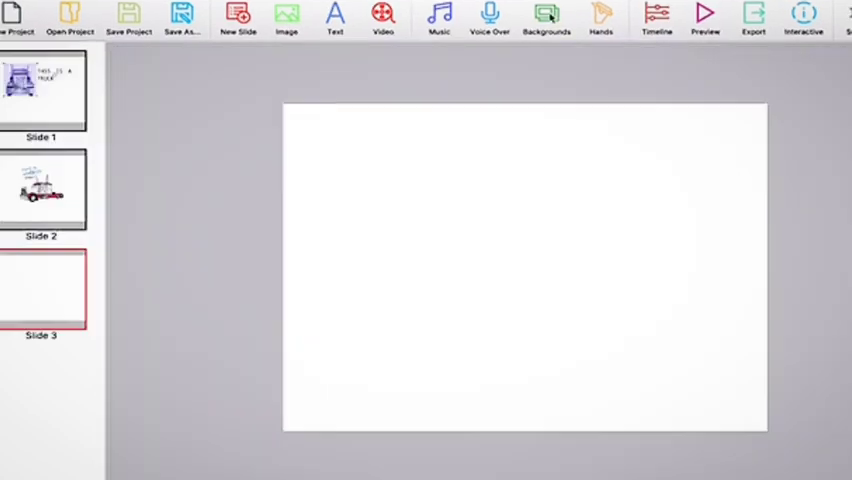
Apply a 1280x720 street billboard background to Slide 3 from the Backgrounds library
click(546, 18)
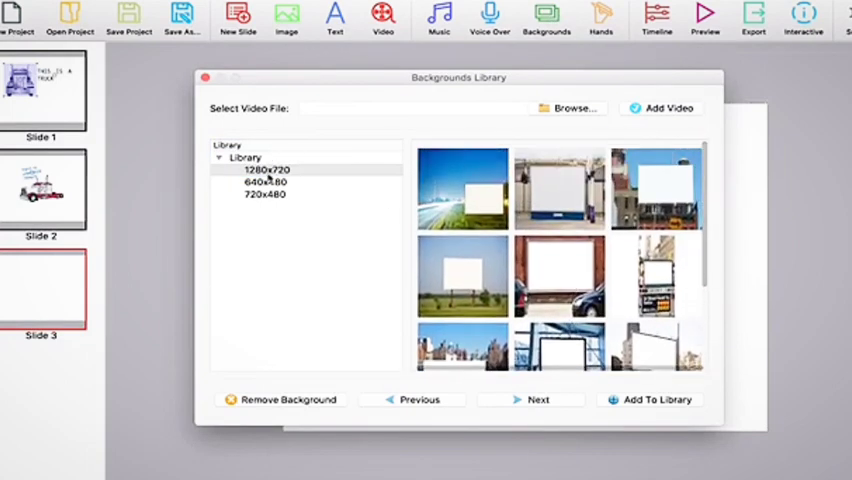
click(264, 182)
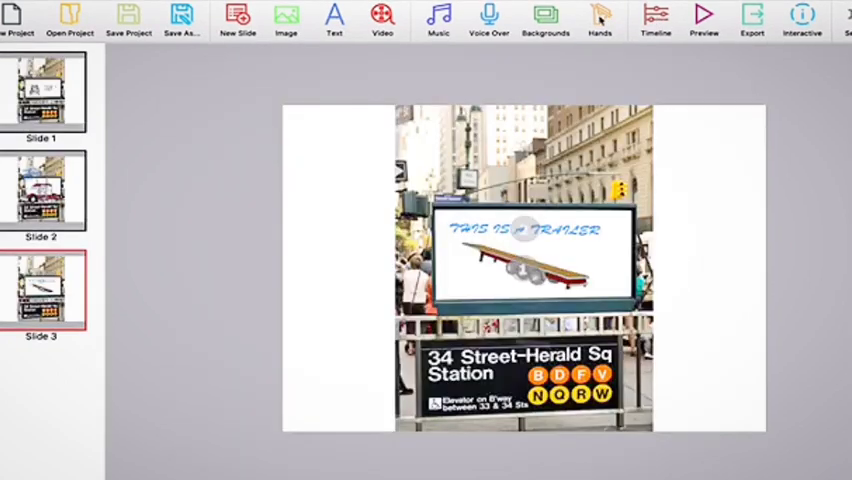
click(600, 18)
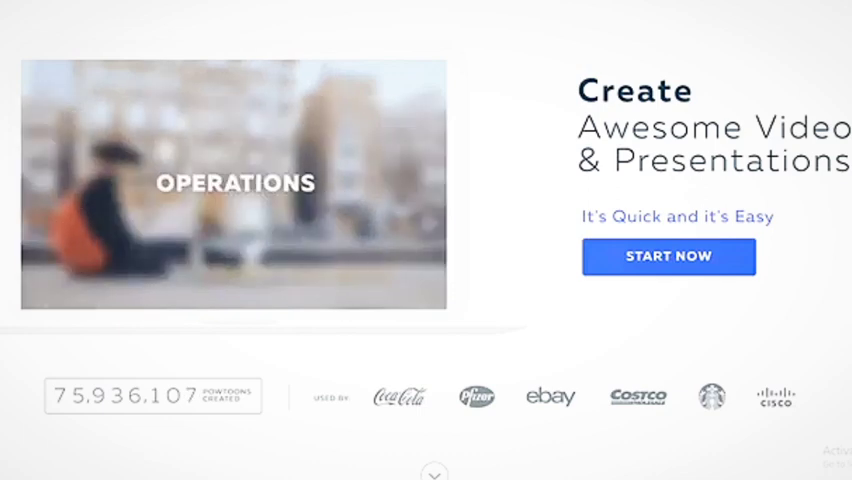
Start a new Powtoon with the Whiteboard look
click(668, 256)
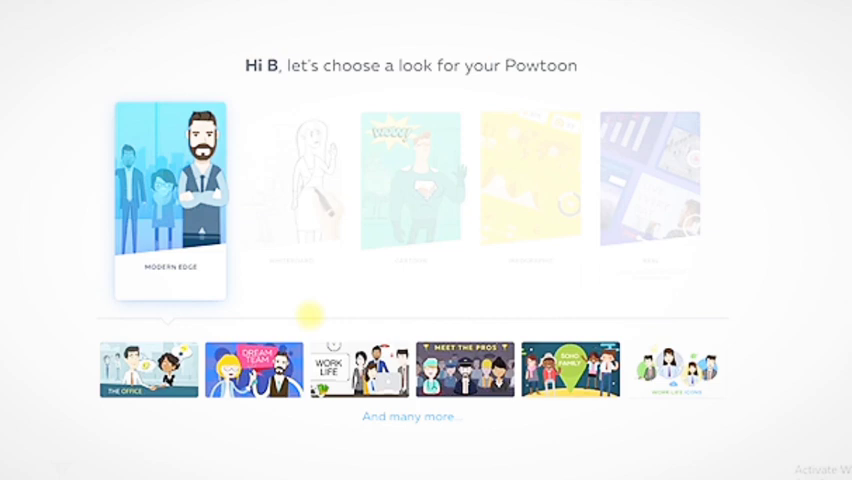
click(290, 184)
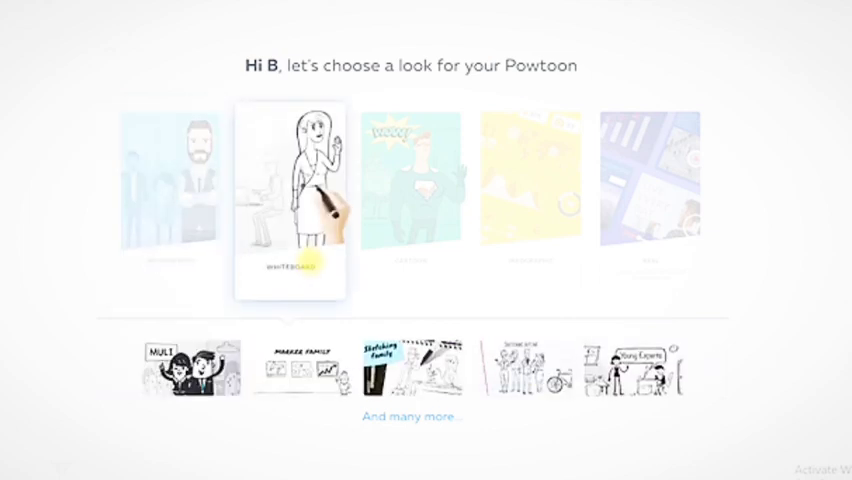
click(410, 196)
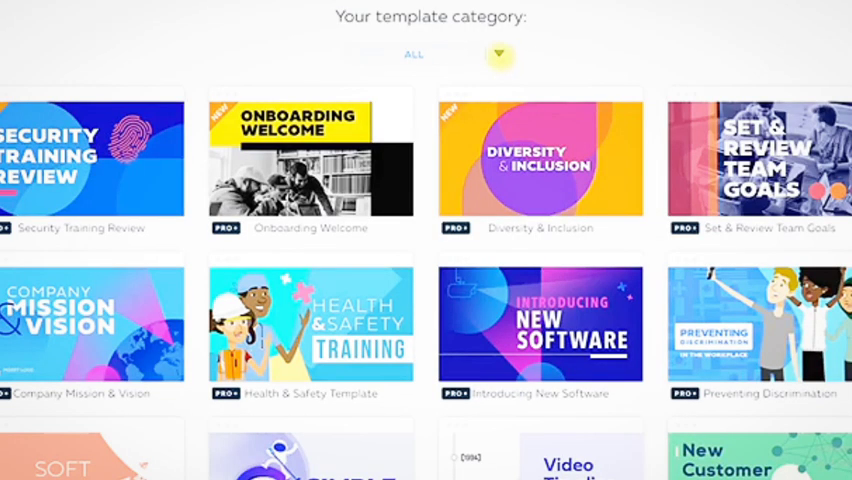
Show templates from all categories and scroll through the gallery
click(498, 54)
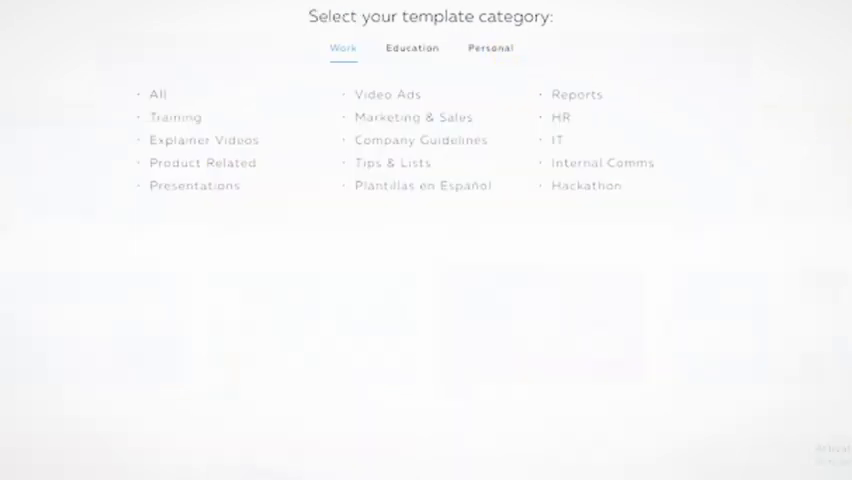
click(158, 94)
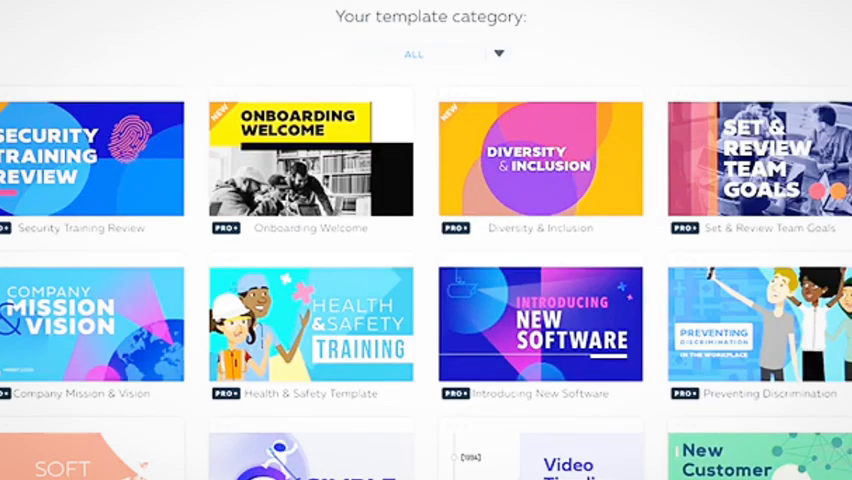
scroll(down, 3)
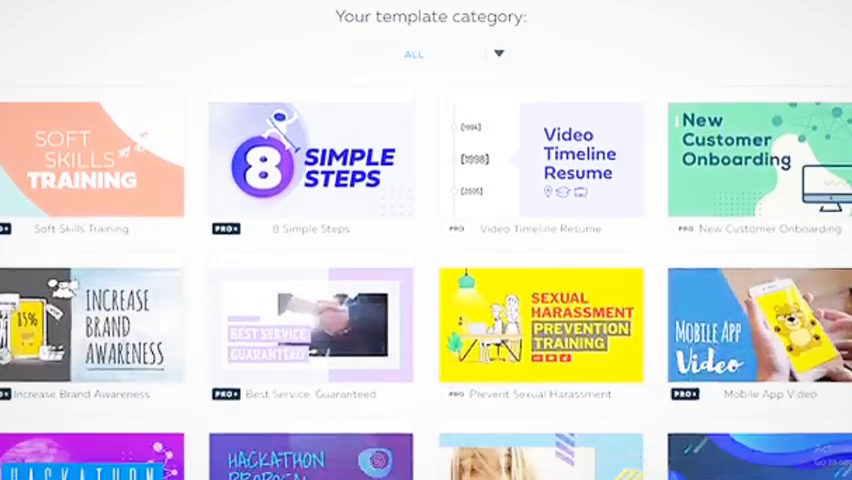
scroll(down, 3)
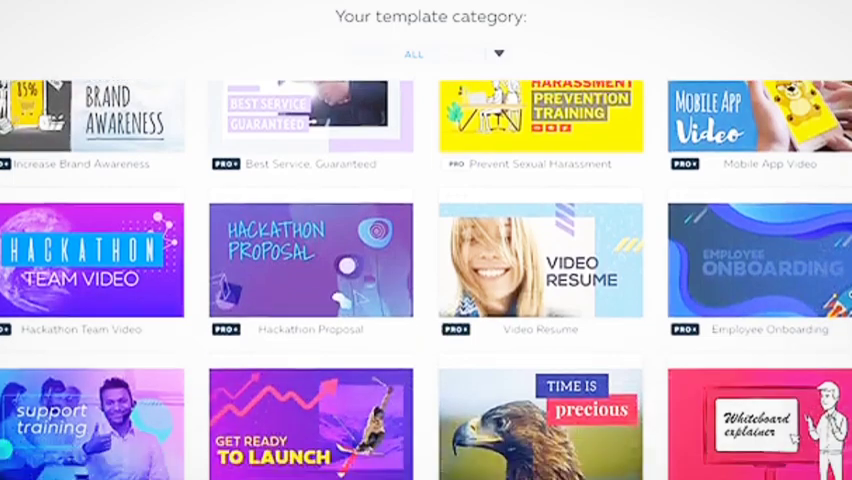
scroll(down, 3)
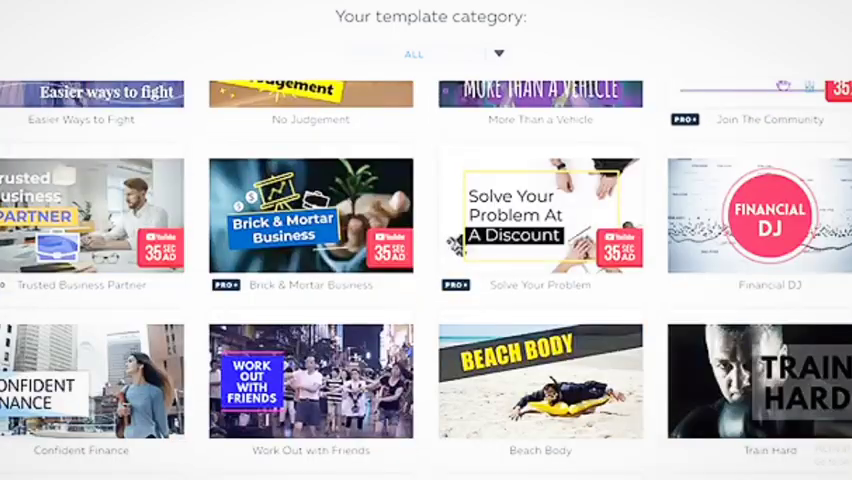